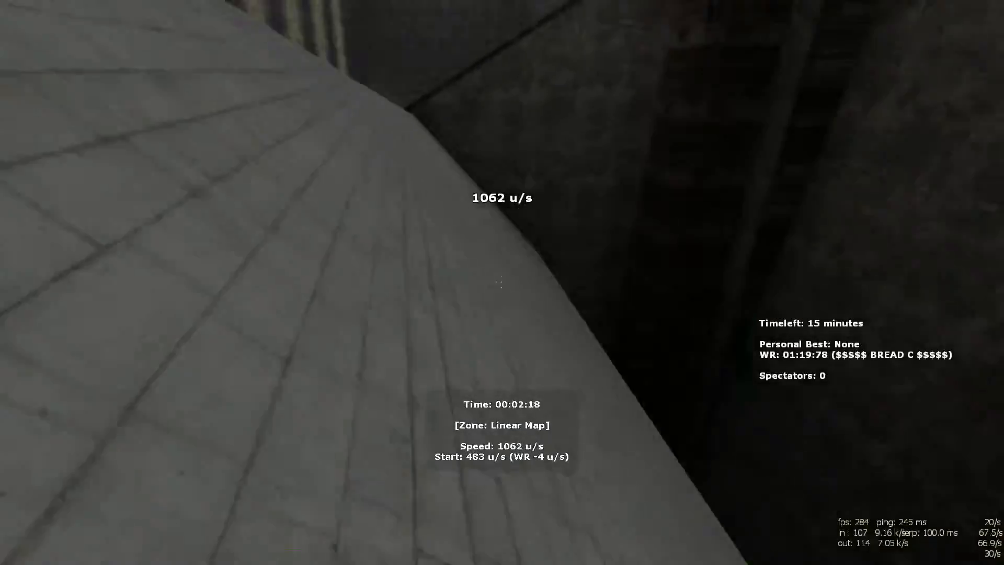
mouse_move(502, 282)
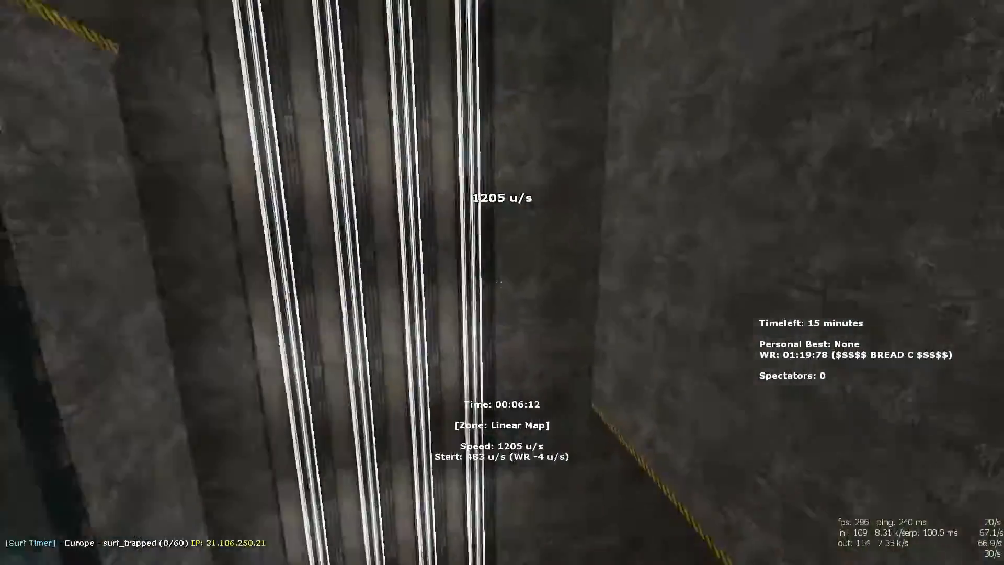
mouse_move(502, 283)
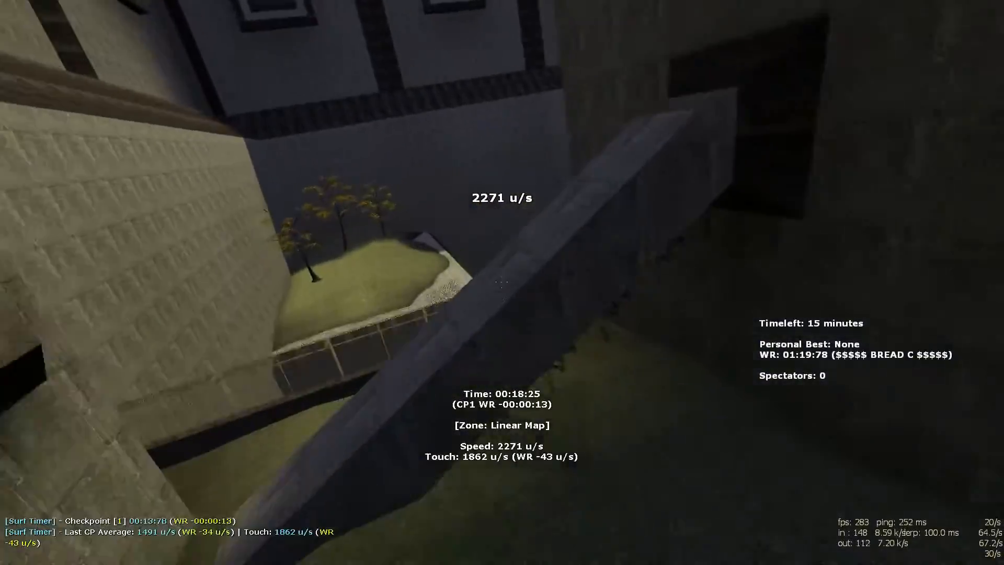
mouse_move(502, 282)
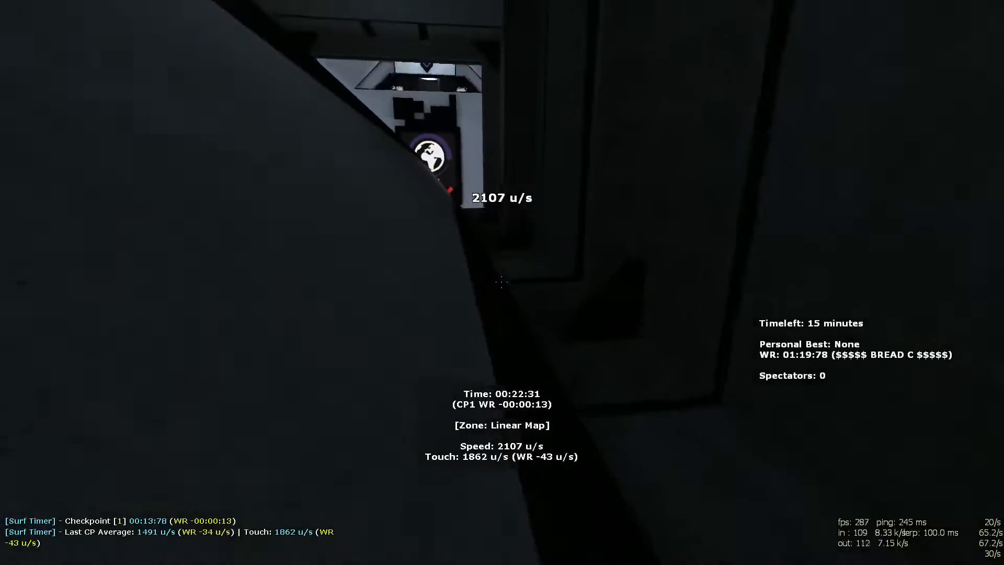
mouse_move(502, 283)
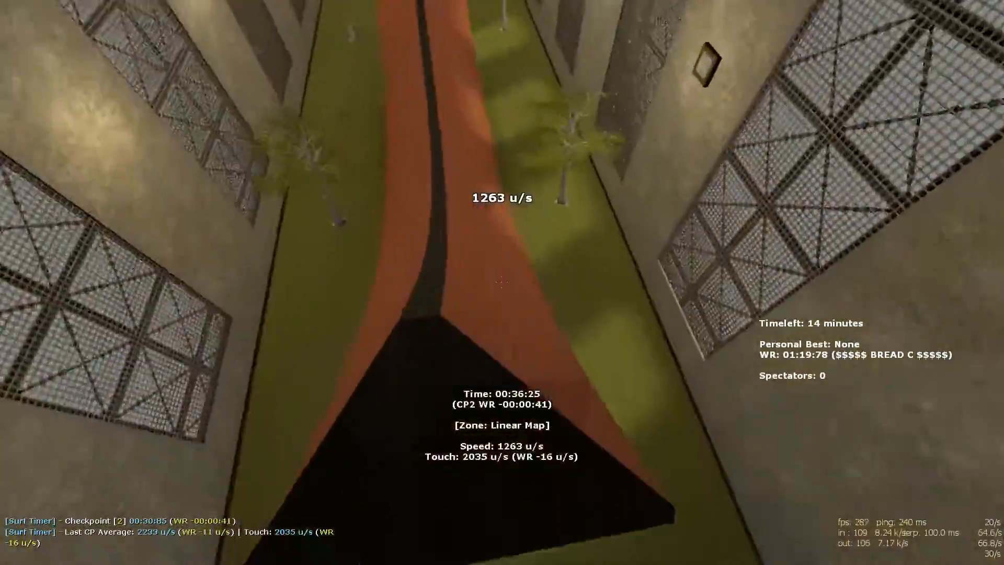
mouse_move(502, 282)
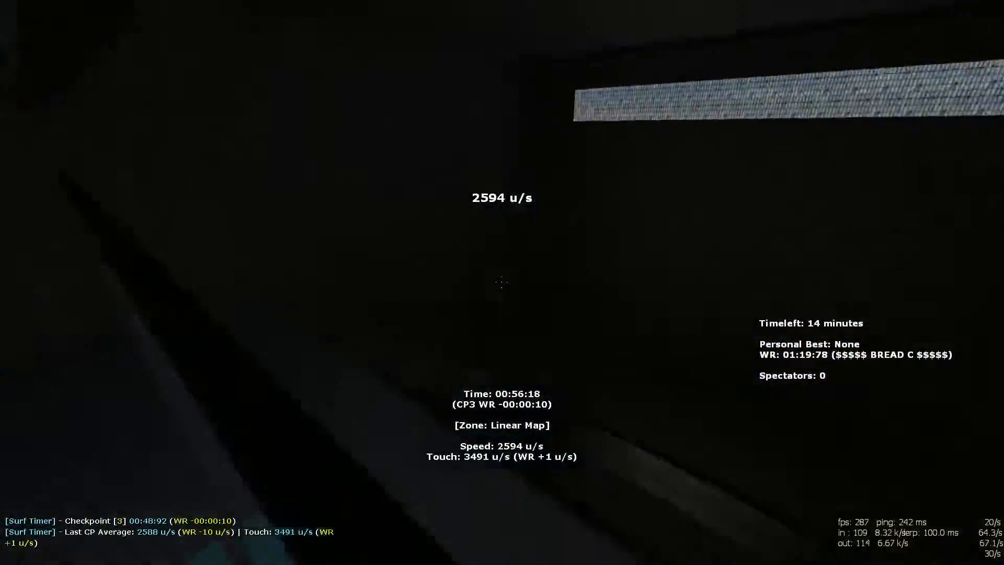
mouse_move(502, 283)
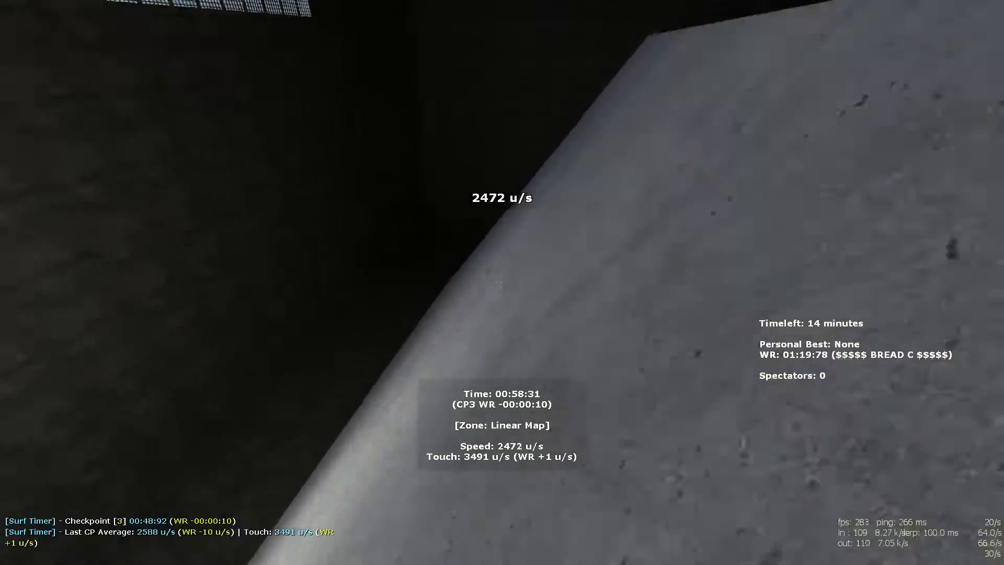
mouse_move(502, 283)
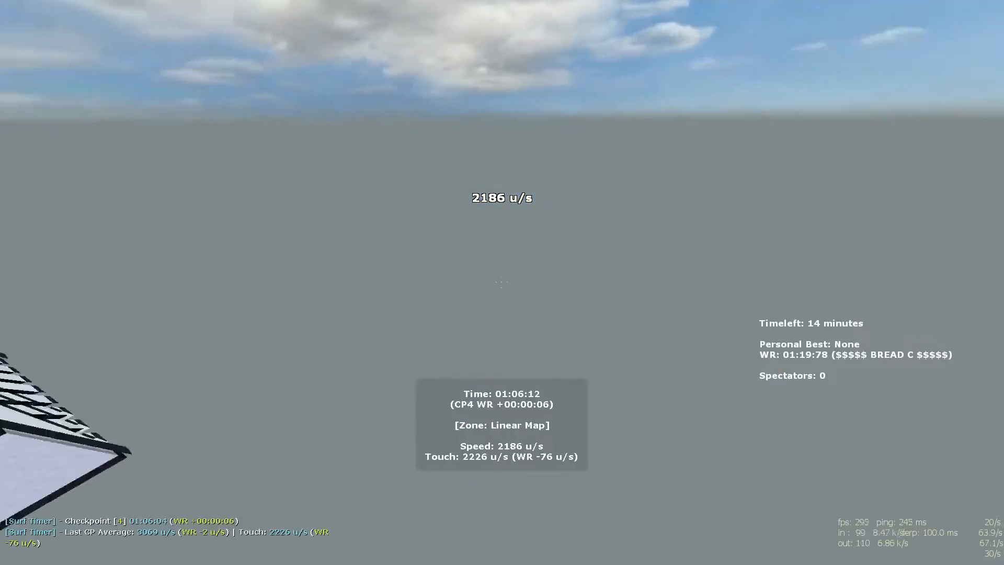
mouse_move(502, 283)
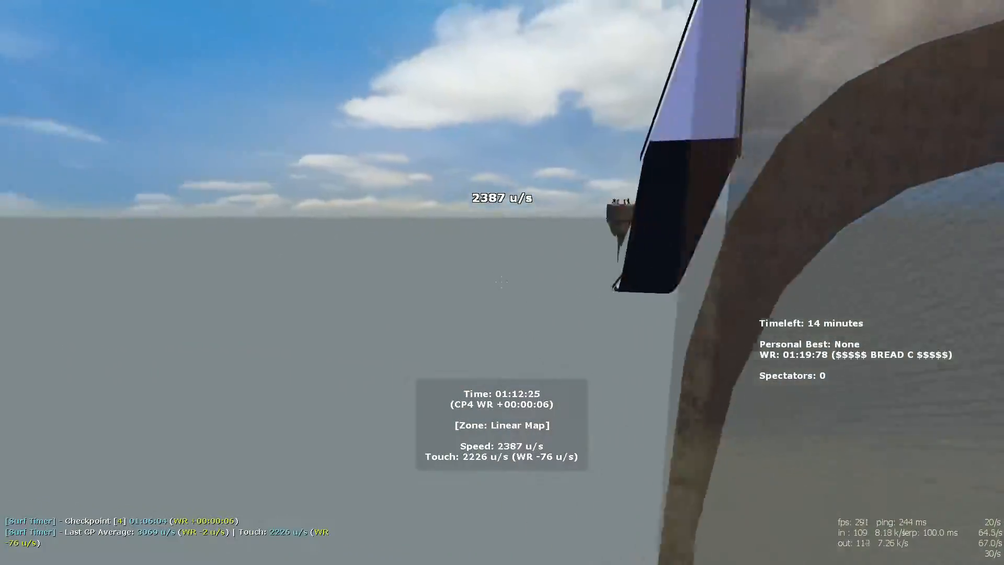
mouse_move(502, 282)
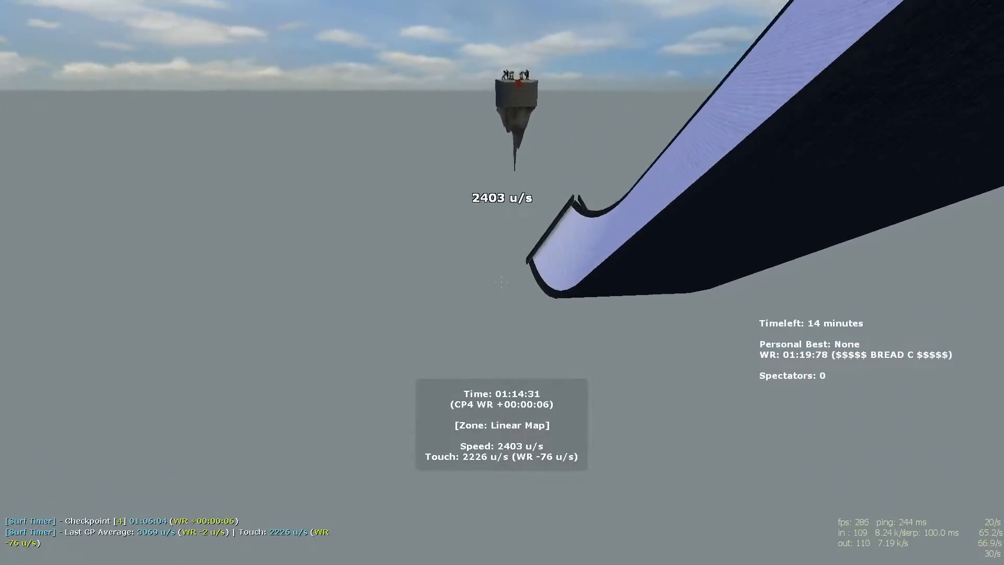